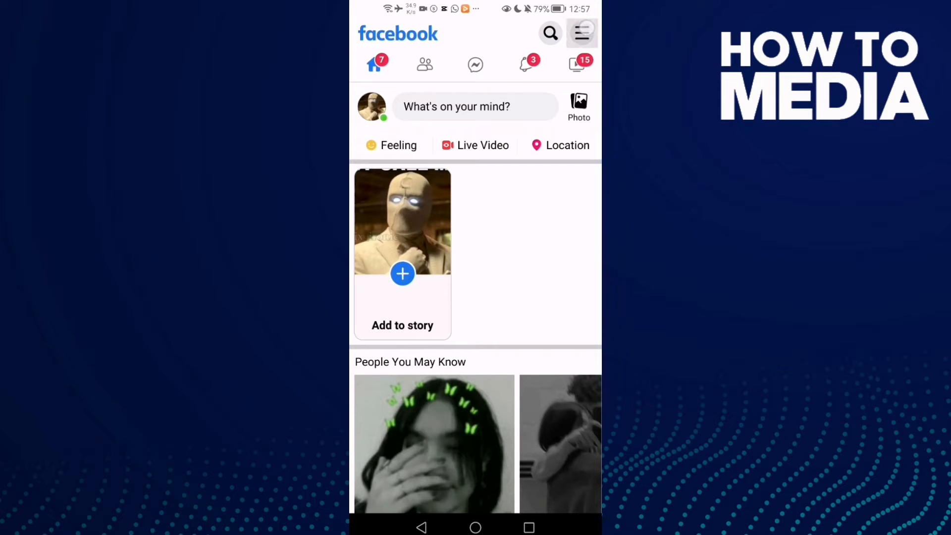
# Open the Facebook Lite menu and head to Settings & privacy
pyautogui.click(581, 33)
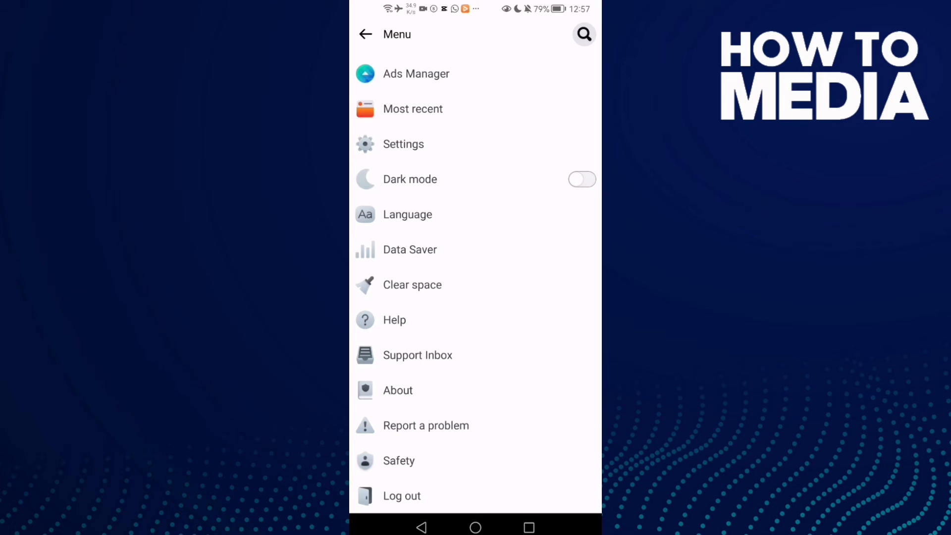
pyautogui.click(403, 144)
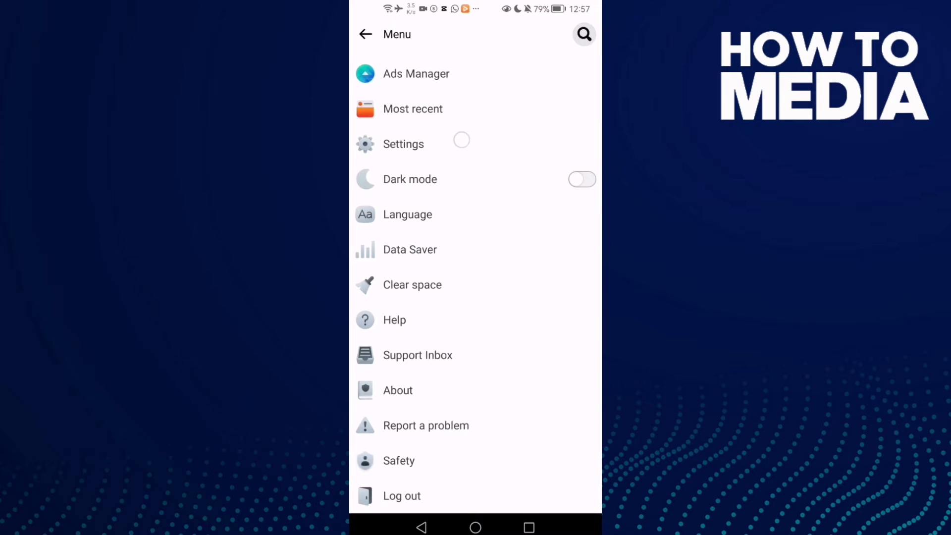
# Go to Settings, then scroll the About page down to the unset Relationship section
pyautogui.click(402, 143)
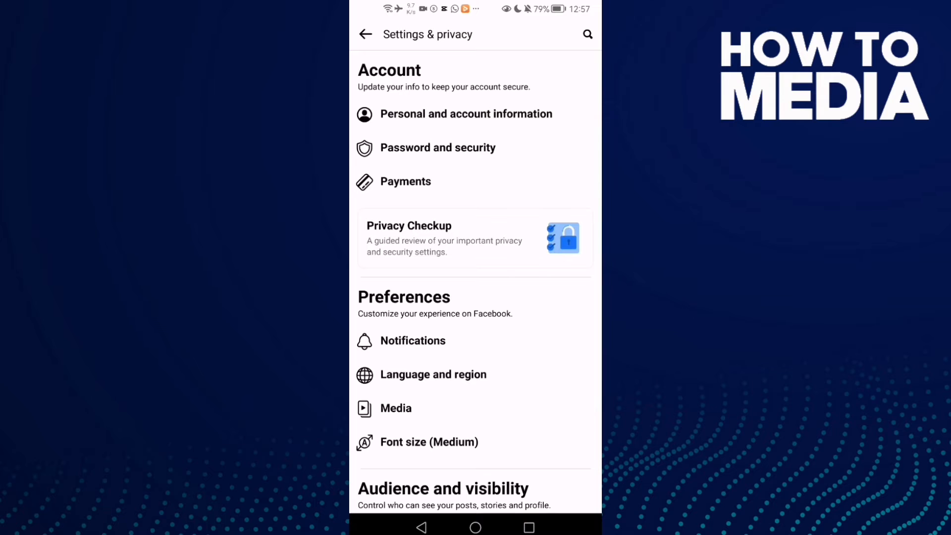
pyautogui.scroll(-3)
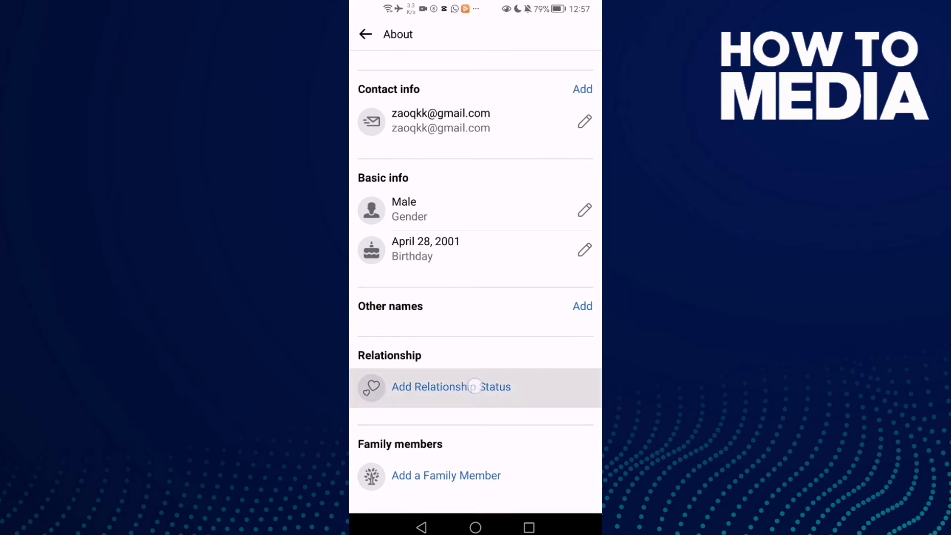
pyautogui.scroll(-3)
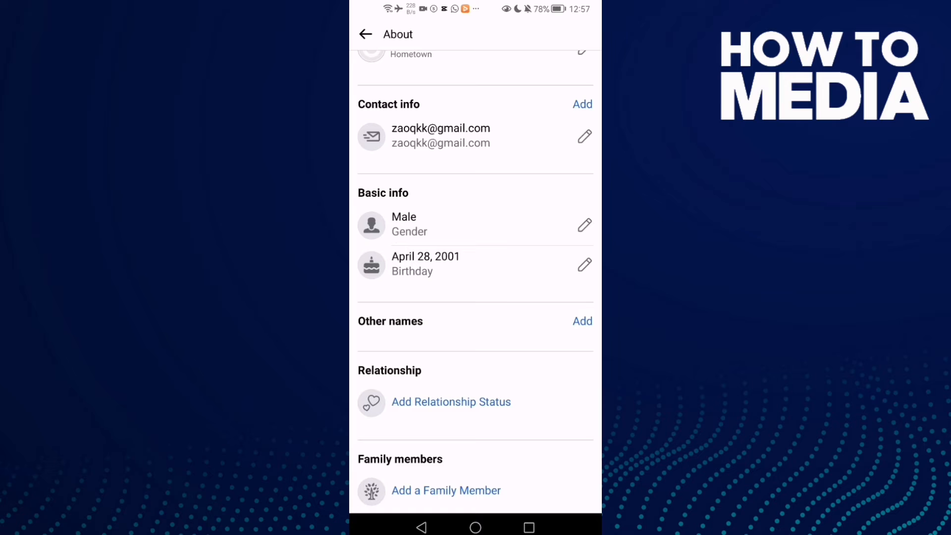
# Add a relationship status of Married and save it
pyautogui.click(451, 402)
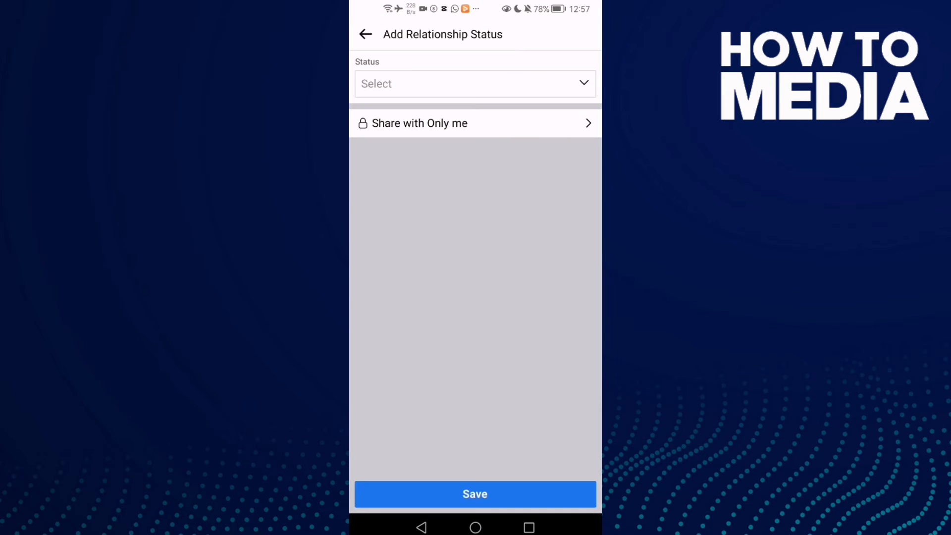
pyautogui.click(475, 83)
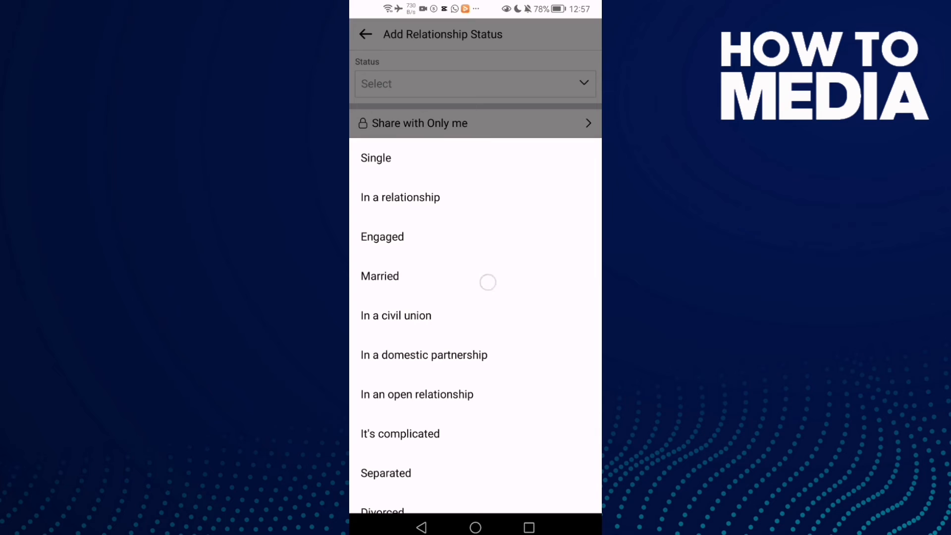
pyautogui.click(380, 276)
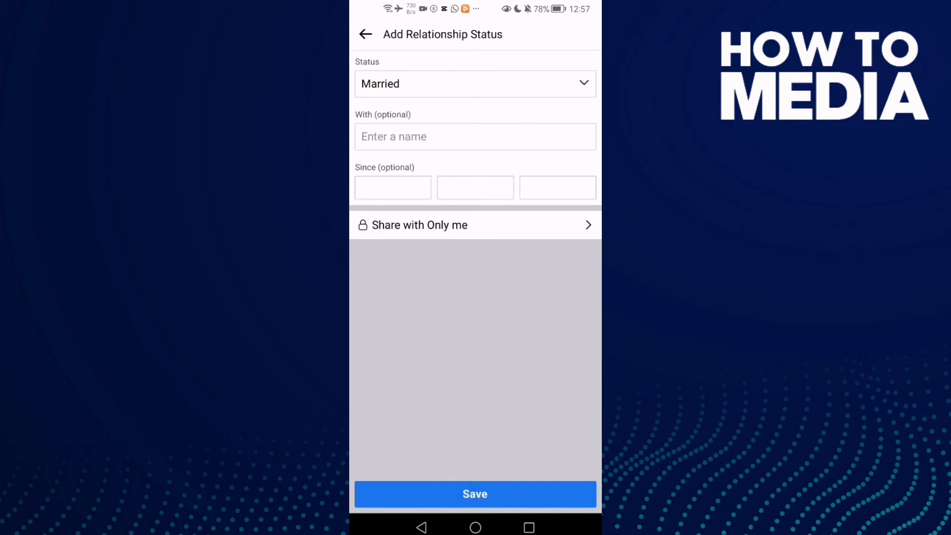
pyautogui.click(475, 494)
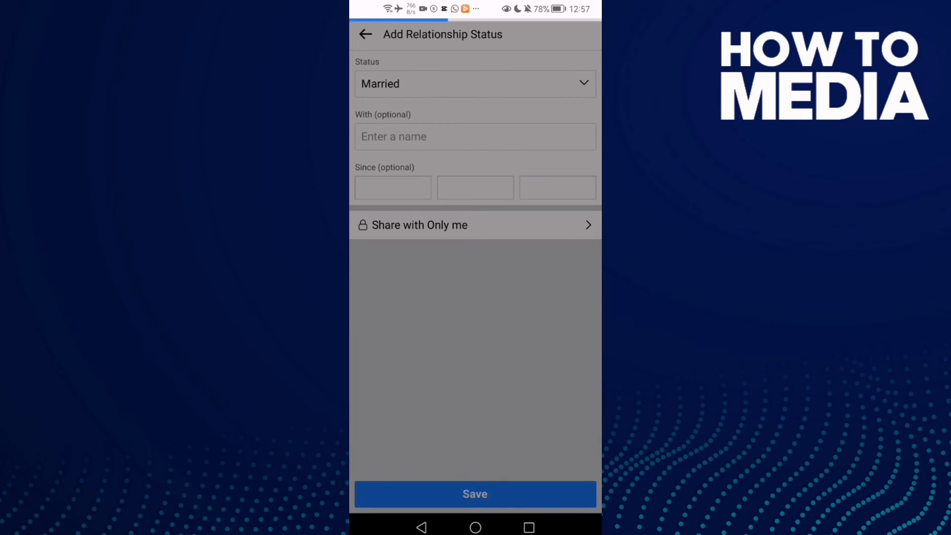